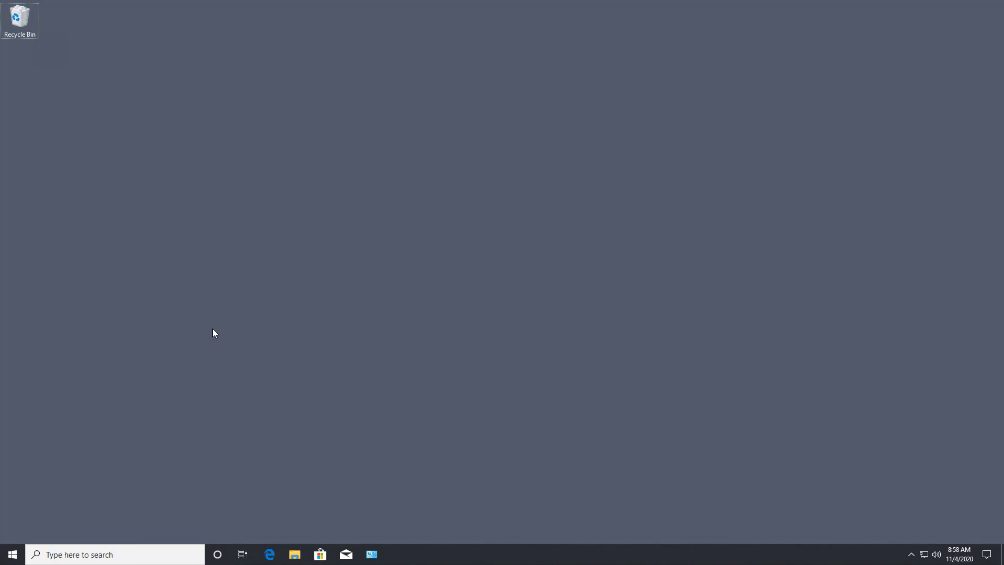
- Search Windows for gpedit and run gpedit.msc as administrator
{"action": "left_click", "coordinate": [115, 554]}
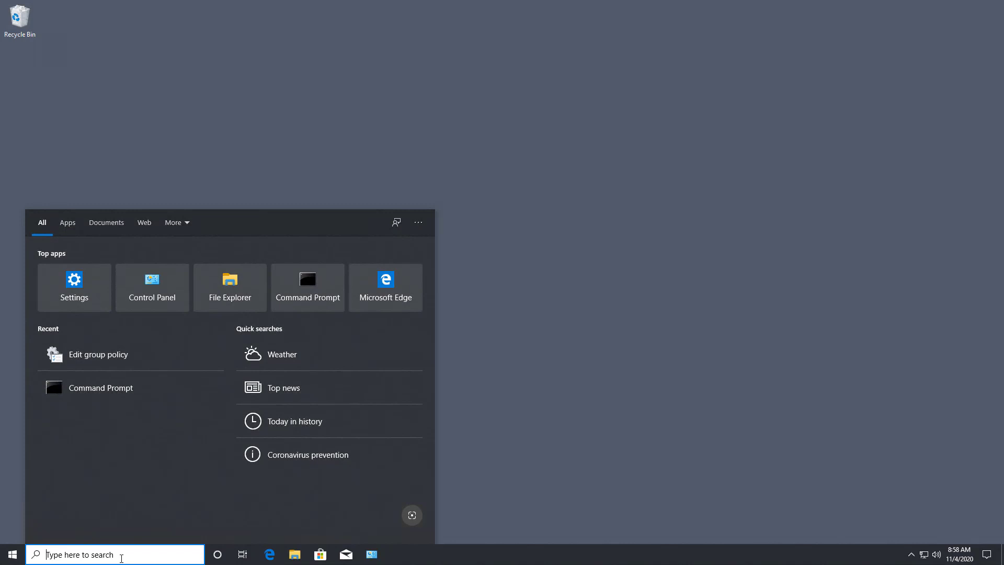
{"action": "type", "text": "gpedit.msc"}
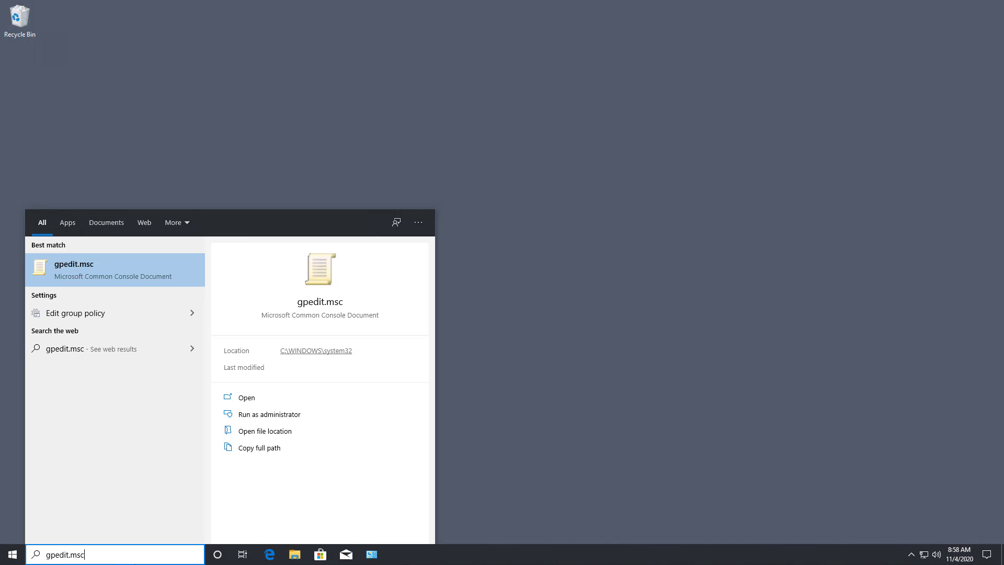
{"action": "mouse_move", "coordinate": [256, 414]}
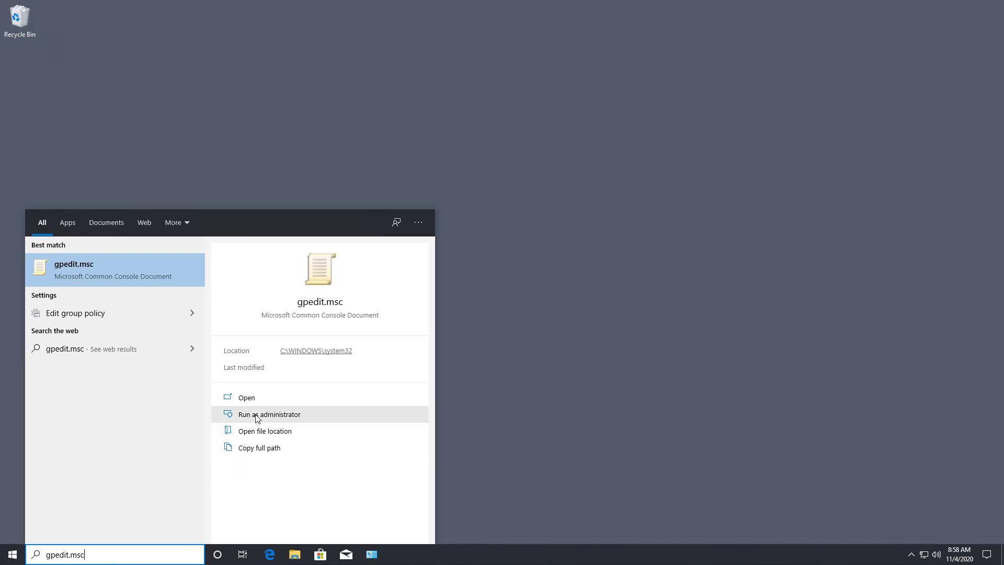
{"action": "left_click", "coordinate": [269, 414]}
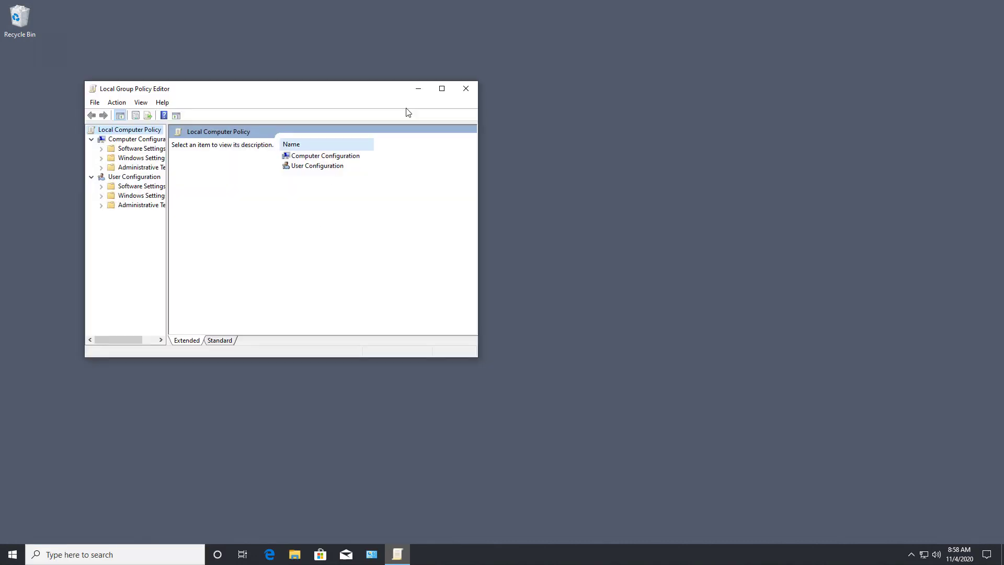
- Maximize the editor, widen the tree pane, and show User Configuration's Desktop policies
{"action": "left_click", "coordinate": [442, 89]}
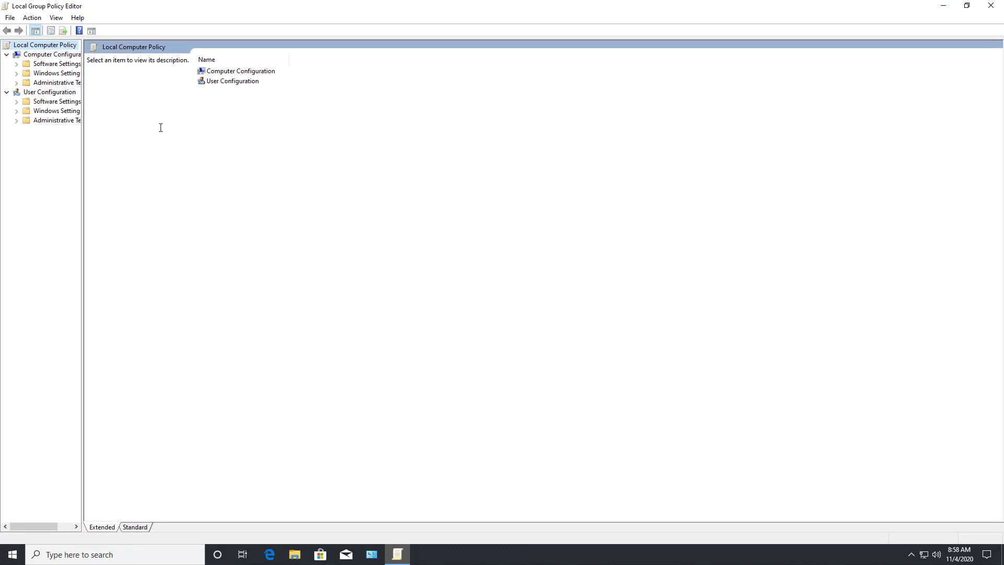
{"action": "left_click_drag", "start_coordinate": [82, 188], "coordinate": [131, 189]}
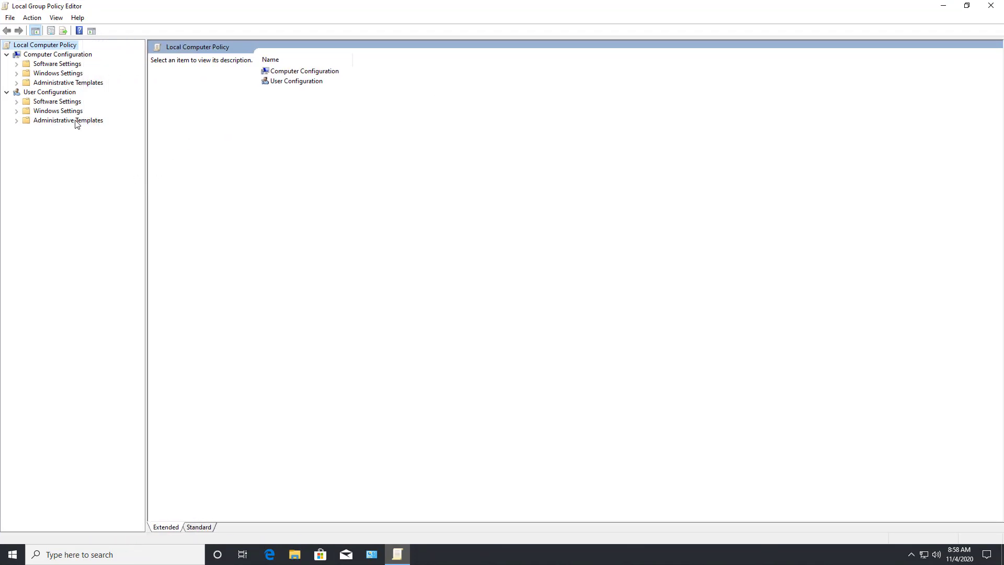
{"action": "left_click", "coordinate": [54, 139]}
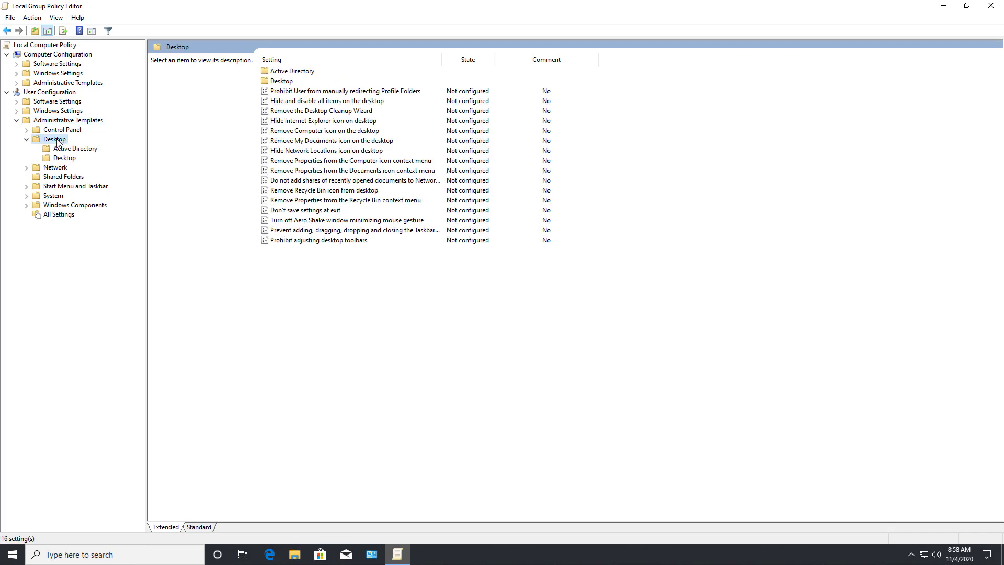
{"action": "mouse_move", "coordinate": [214, 164]}
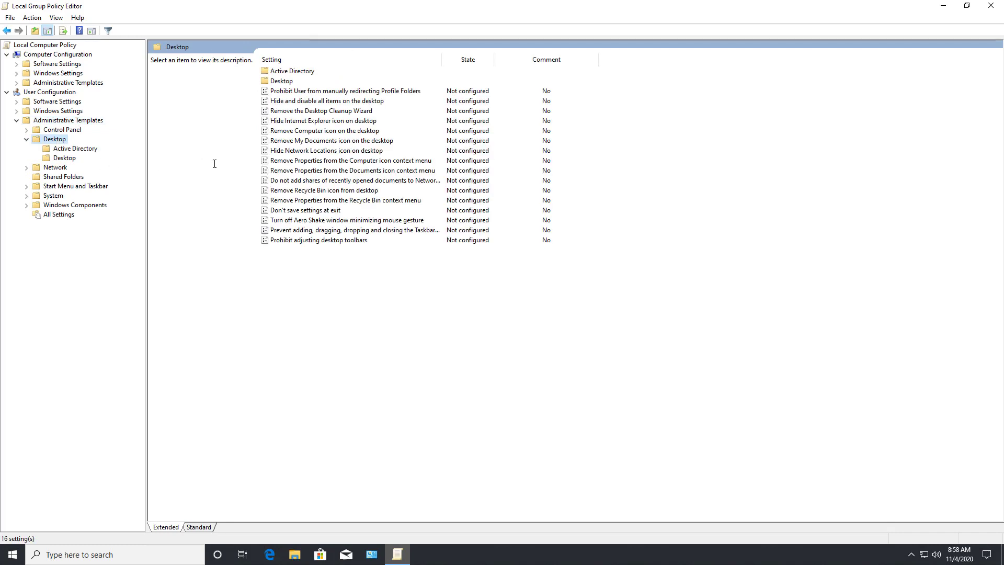
{"action": "mouse_move", "coordinate": [299, 194]}
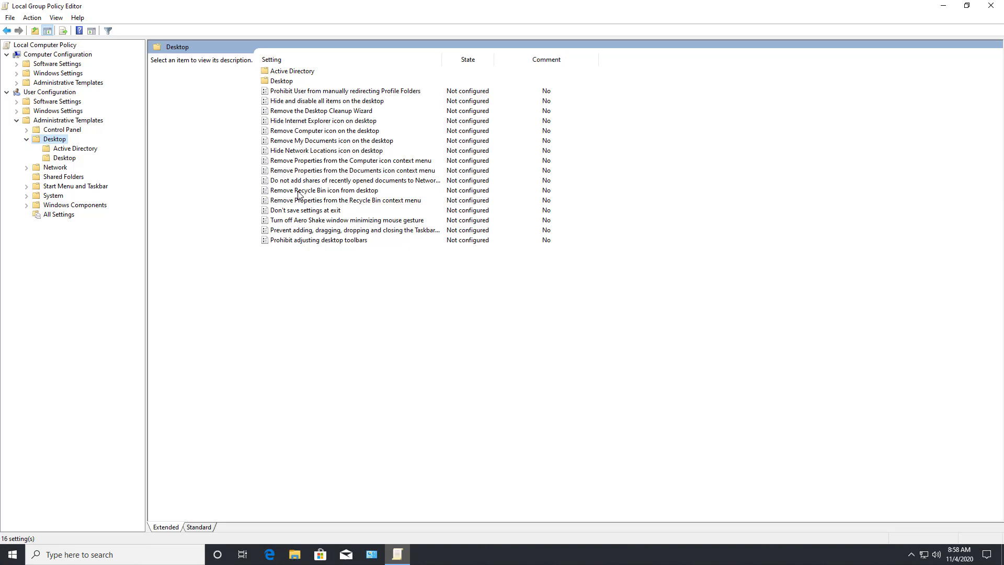
- Enable 'Remove Recycle Bin icon from desktop' and confirm with OK
{"action": "double_click", "coordinate": [324, 191]}
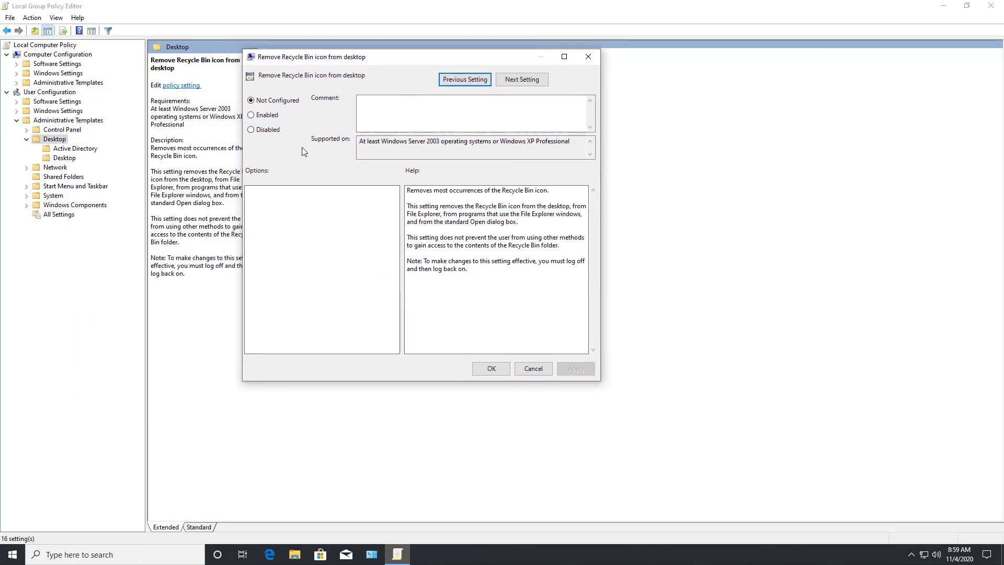
{"action": "mouse_move", "coordinate": [296, 137]}
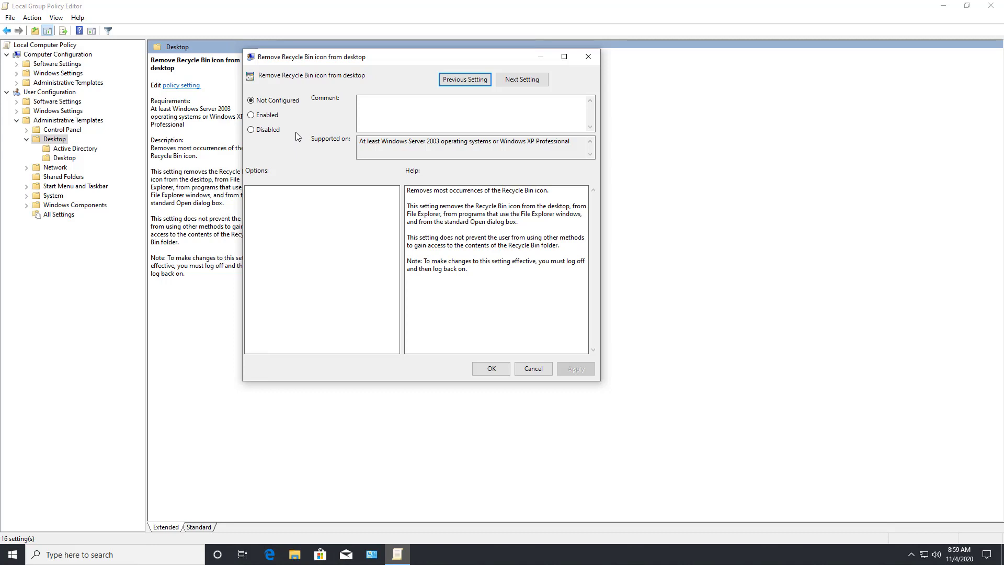
{"action": "left_click", "coordinate": [251, 115]}
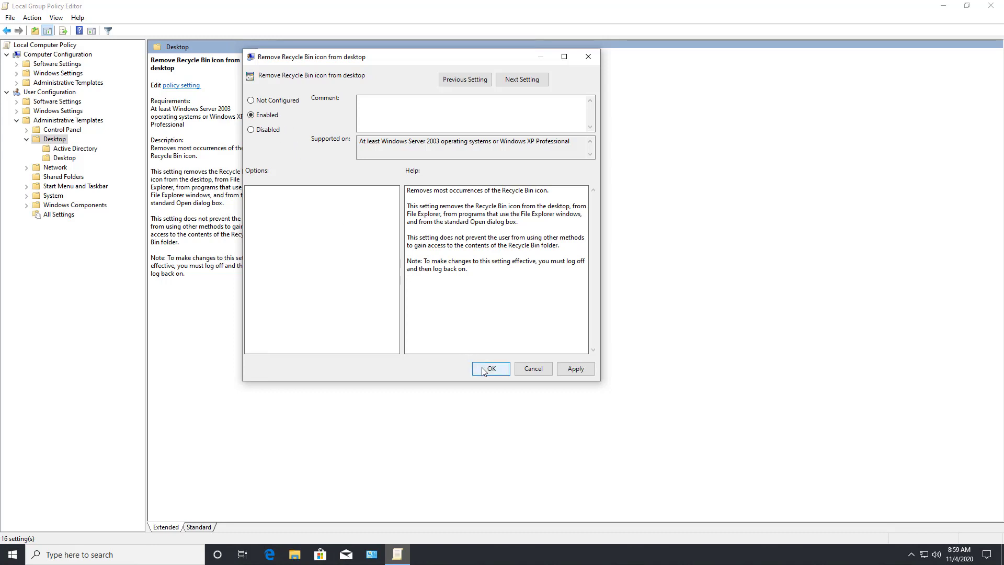
{"action": "left_click", "coordinate": [490, 368]}
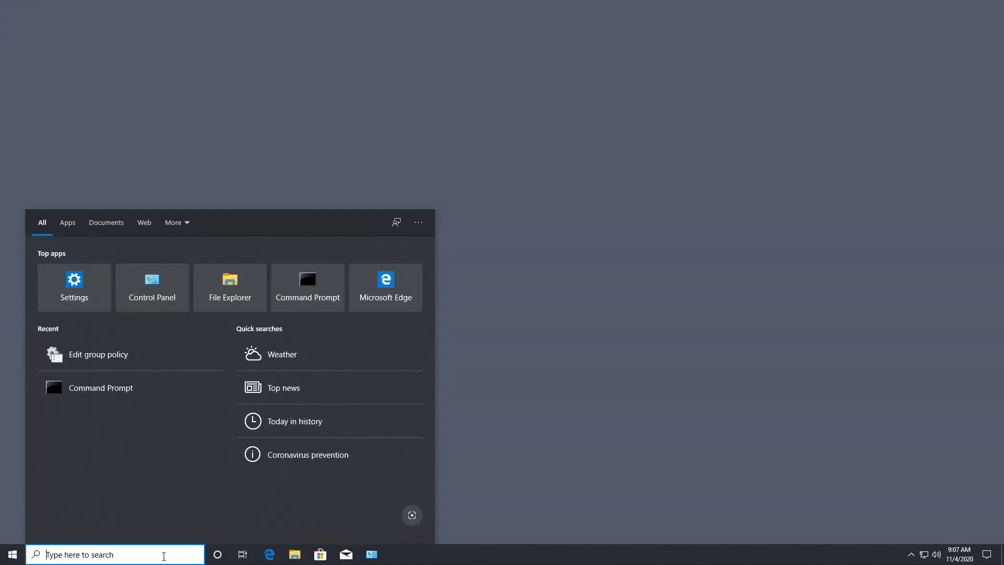
- Search Windows for 'recycle' to find the Recycle Bin
{"action": "type", "text": "recycle"}
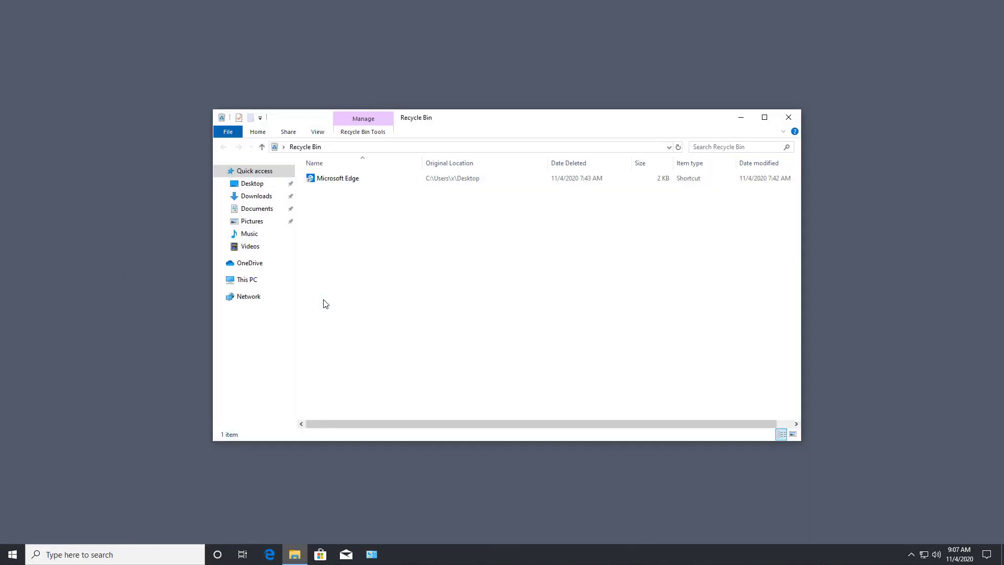
{"action": "mouse_move", "coordinate": [368, 206]}
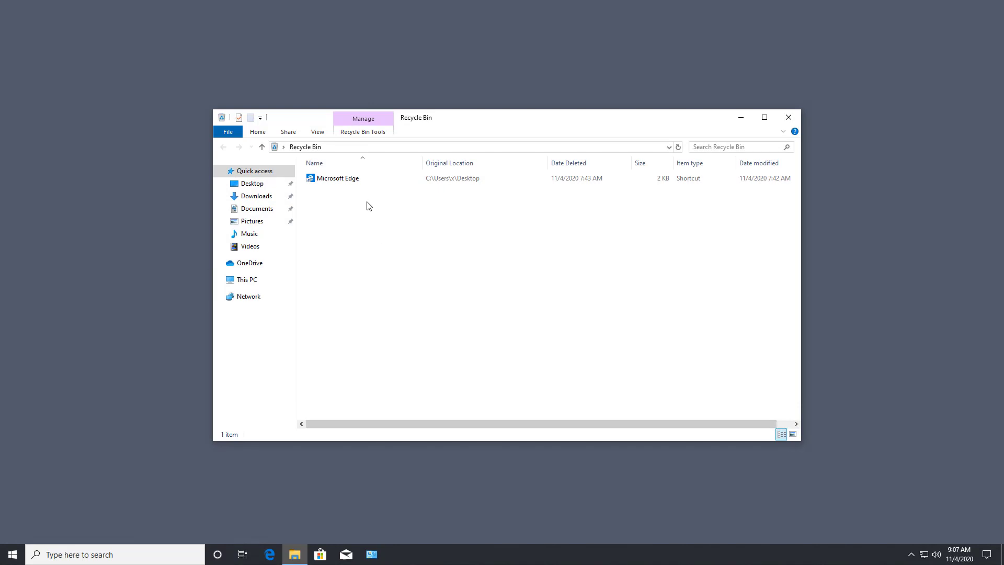
{"action": "mouse_move", "coordinate": [507, 196]}
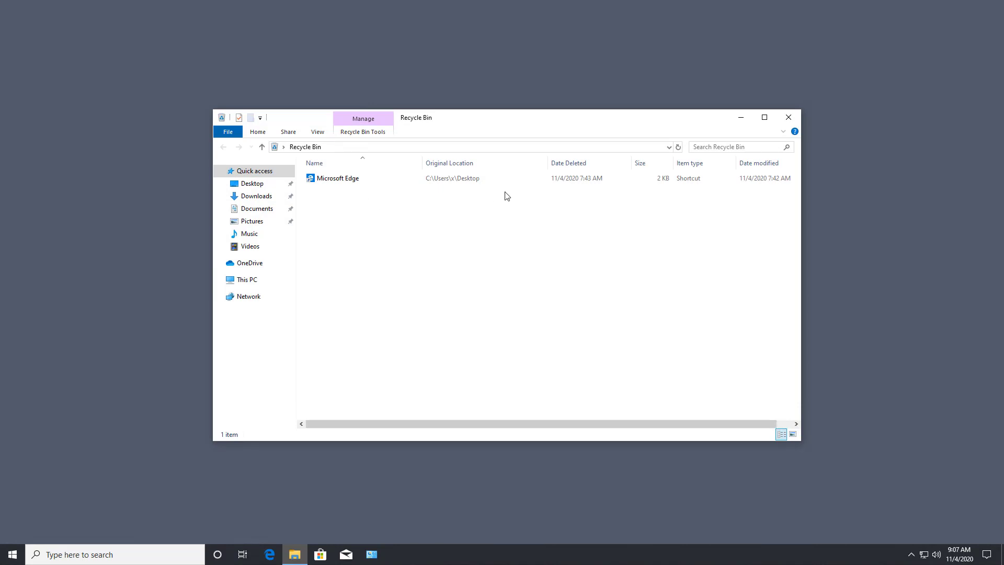